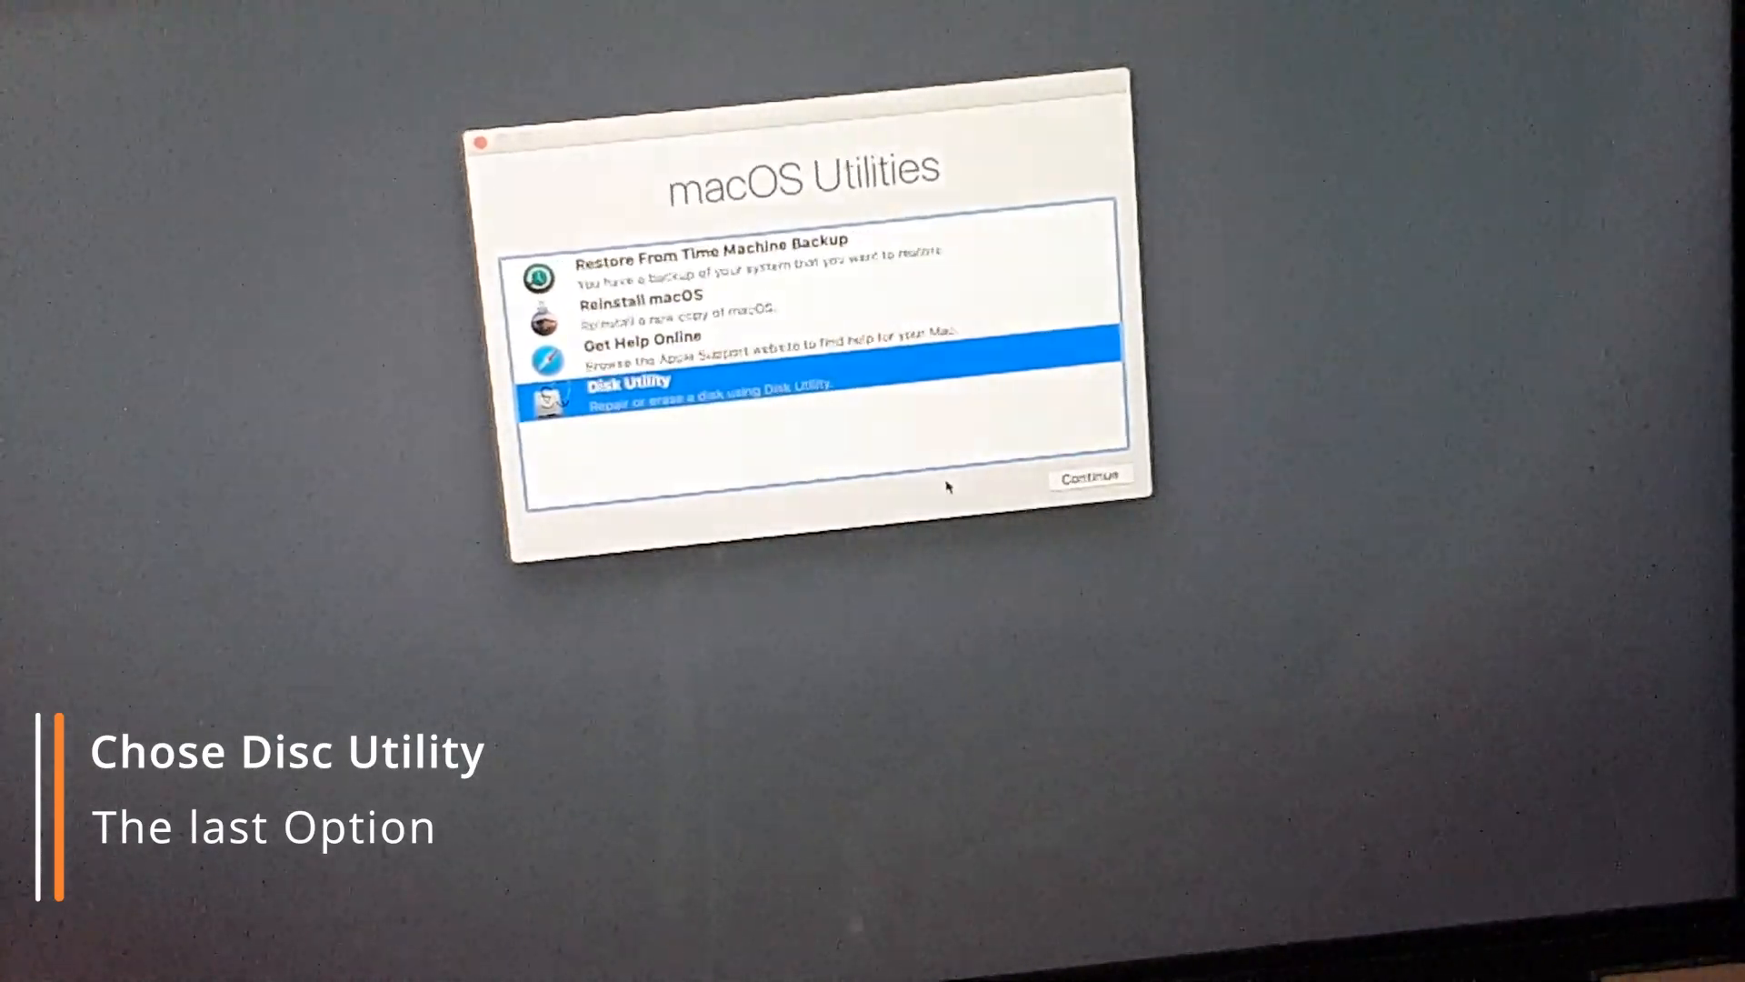
Step: Launch Disk Utility from the macOS Utilities recovery menu
click(1089, 475)
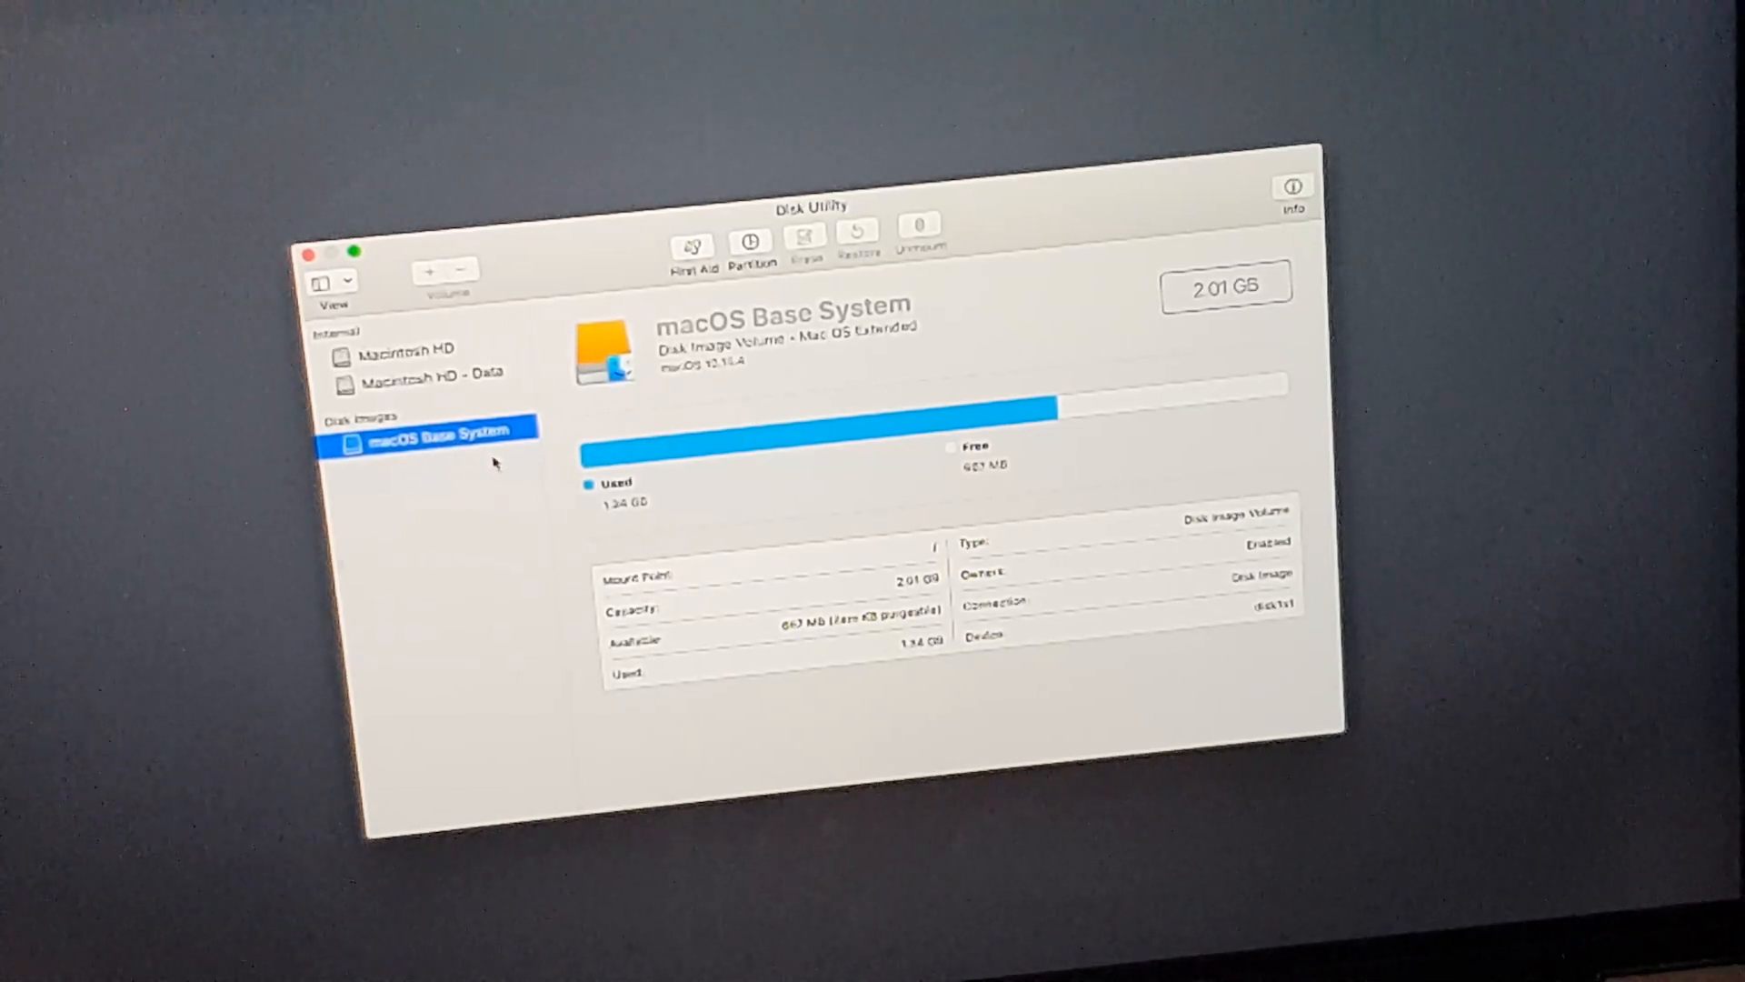
Step: Select the Macintosh HD - Data volume and bring up its Erase prompt
click(431, 371)
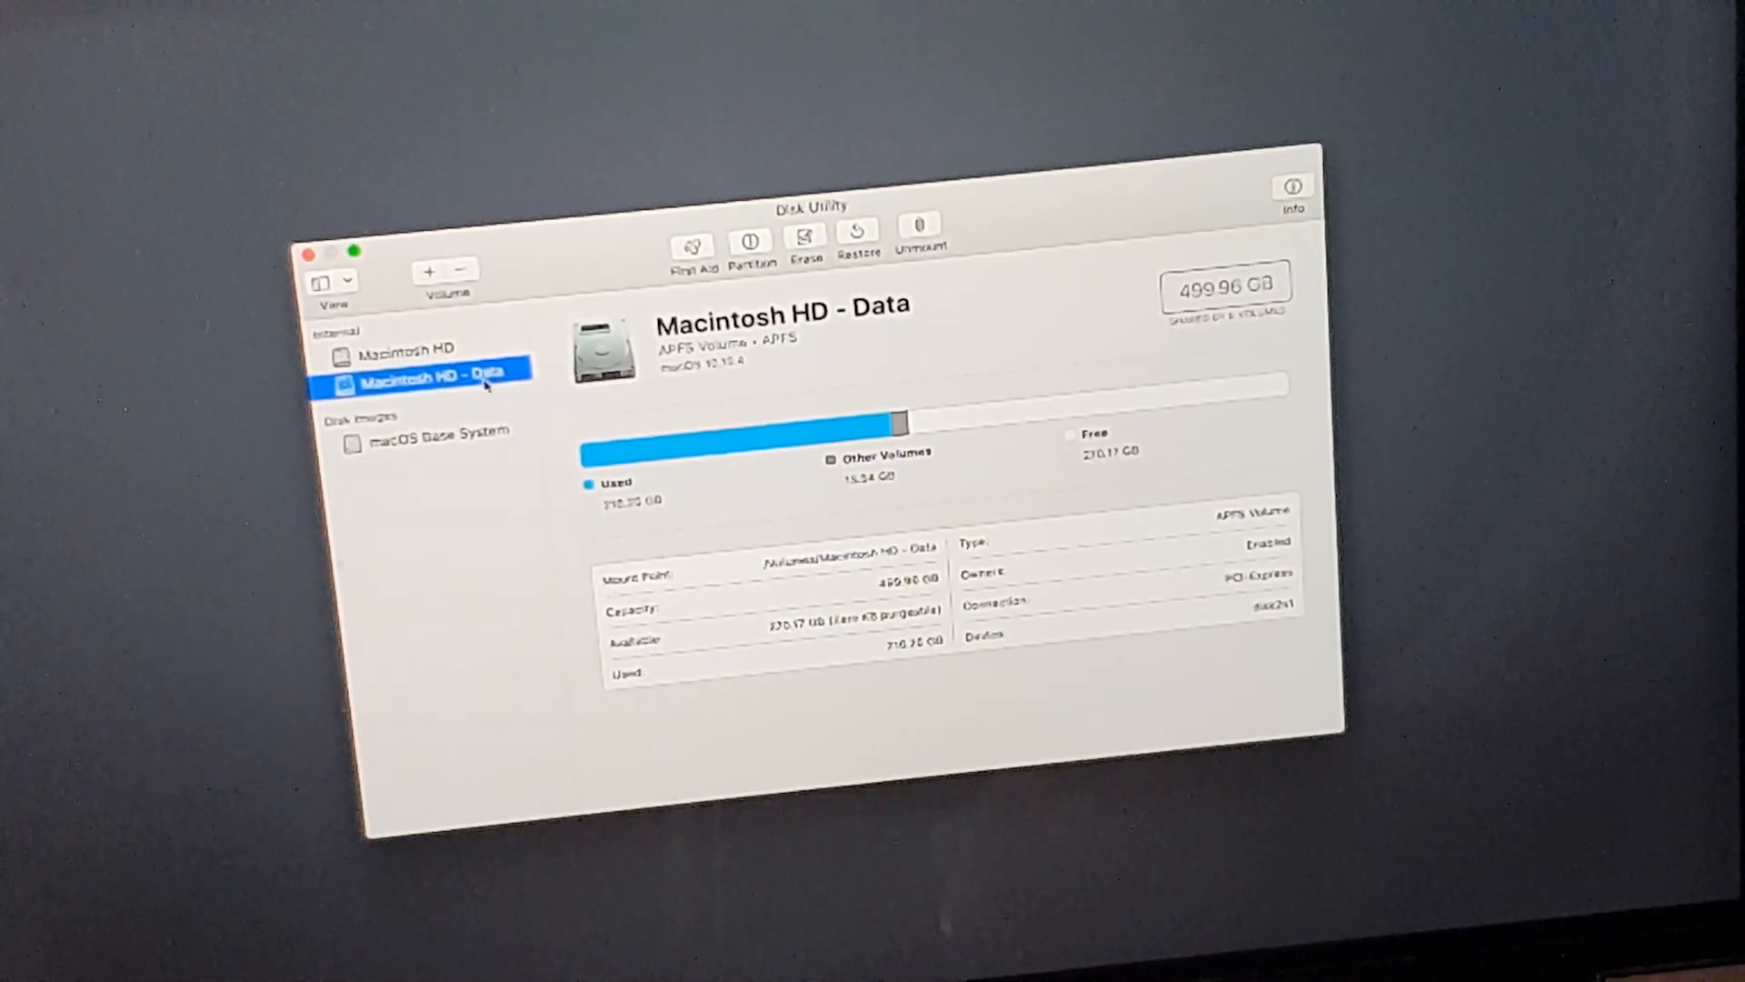
mouse_move(464, 383)
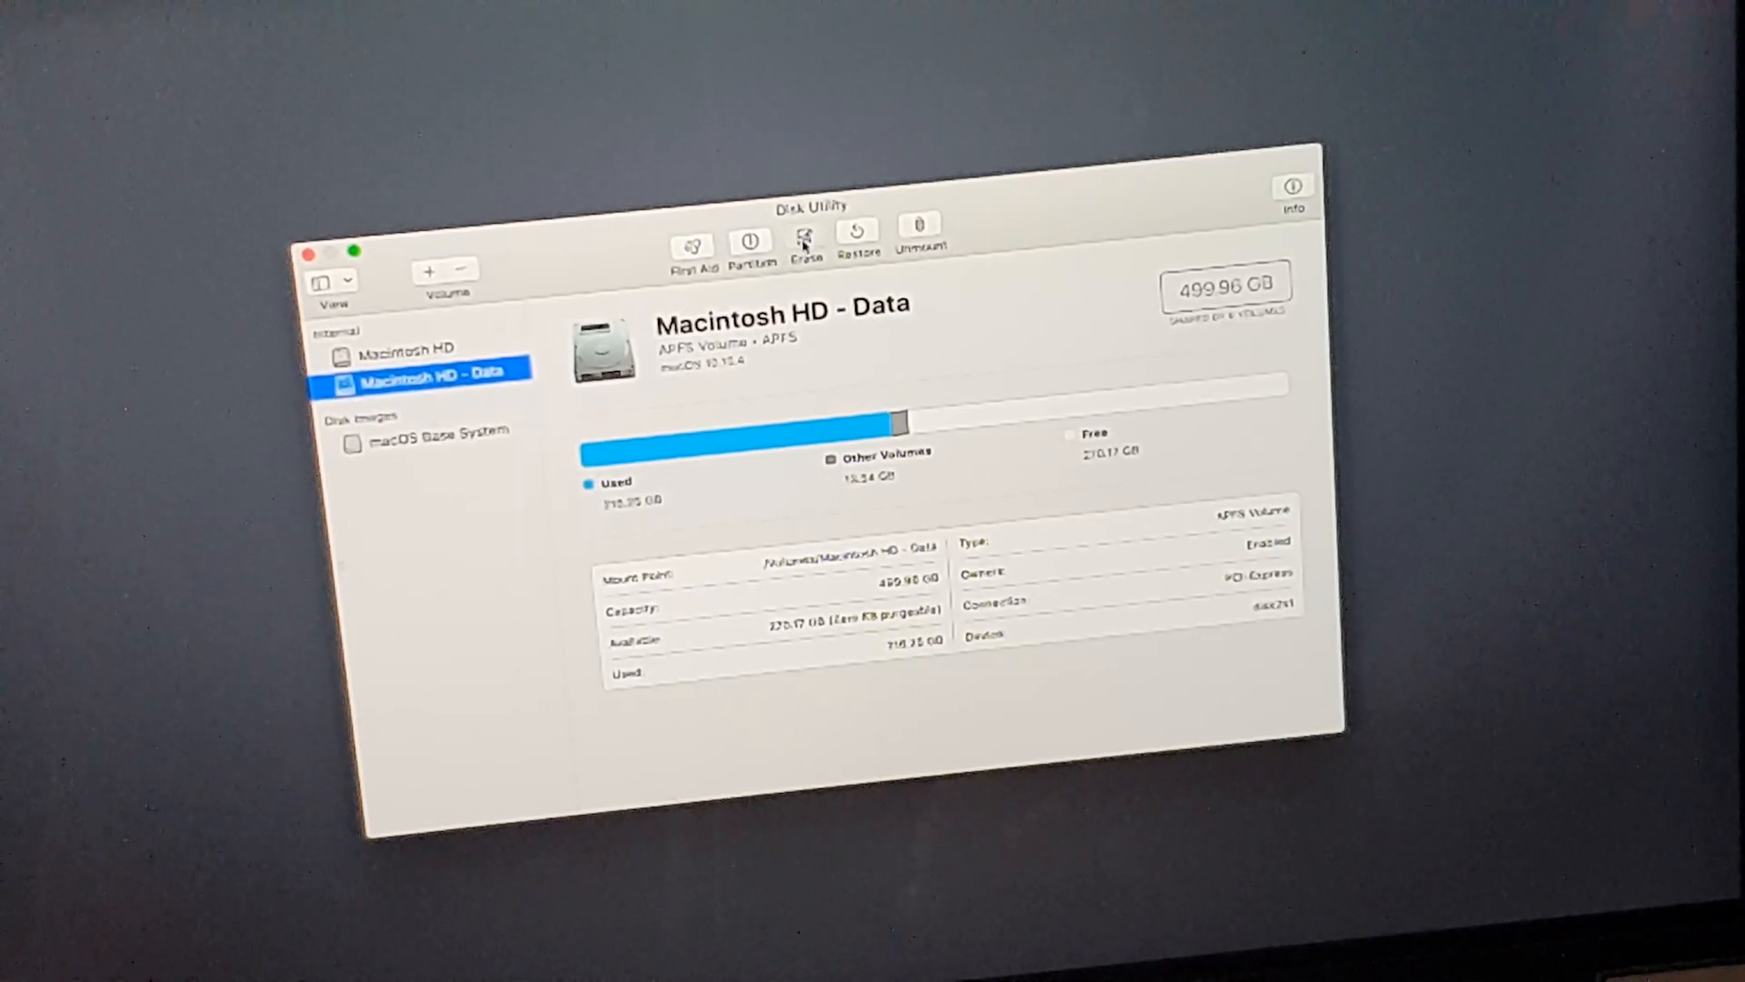
click(803, 236)
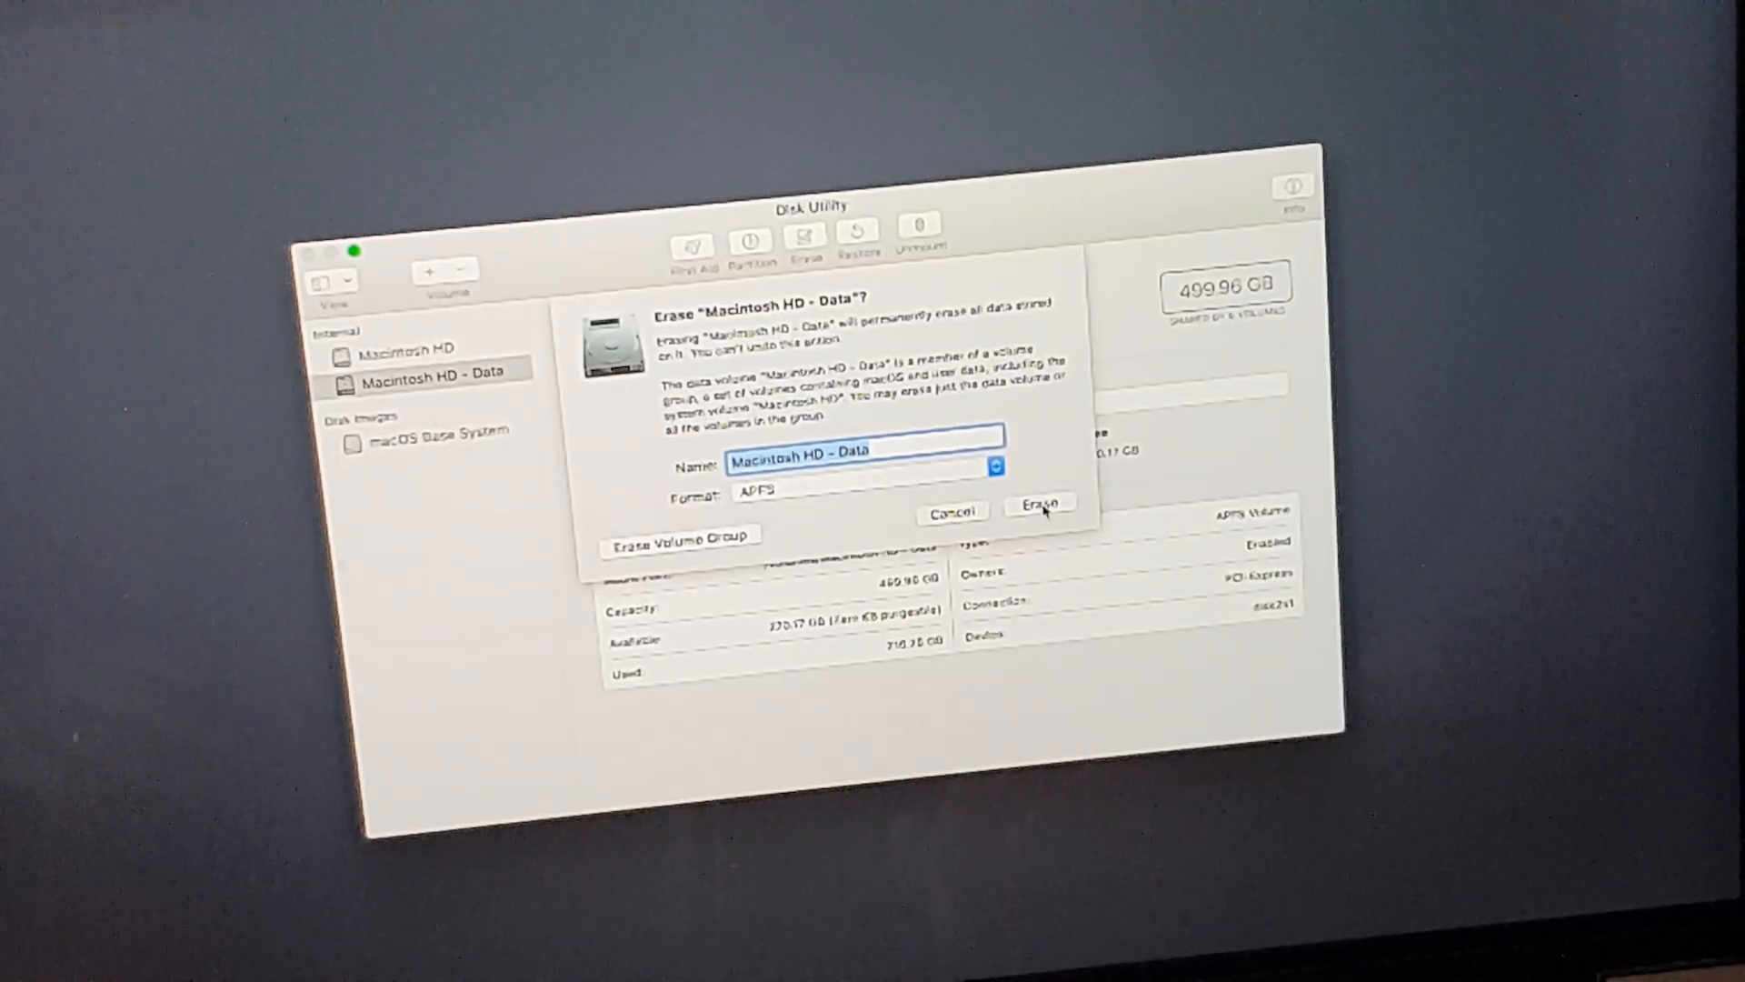
Step: Confirm erasing Macintosh HD - Data, view the detailed log, and dismiss the report
click(1040, 505)
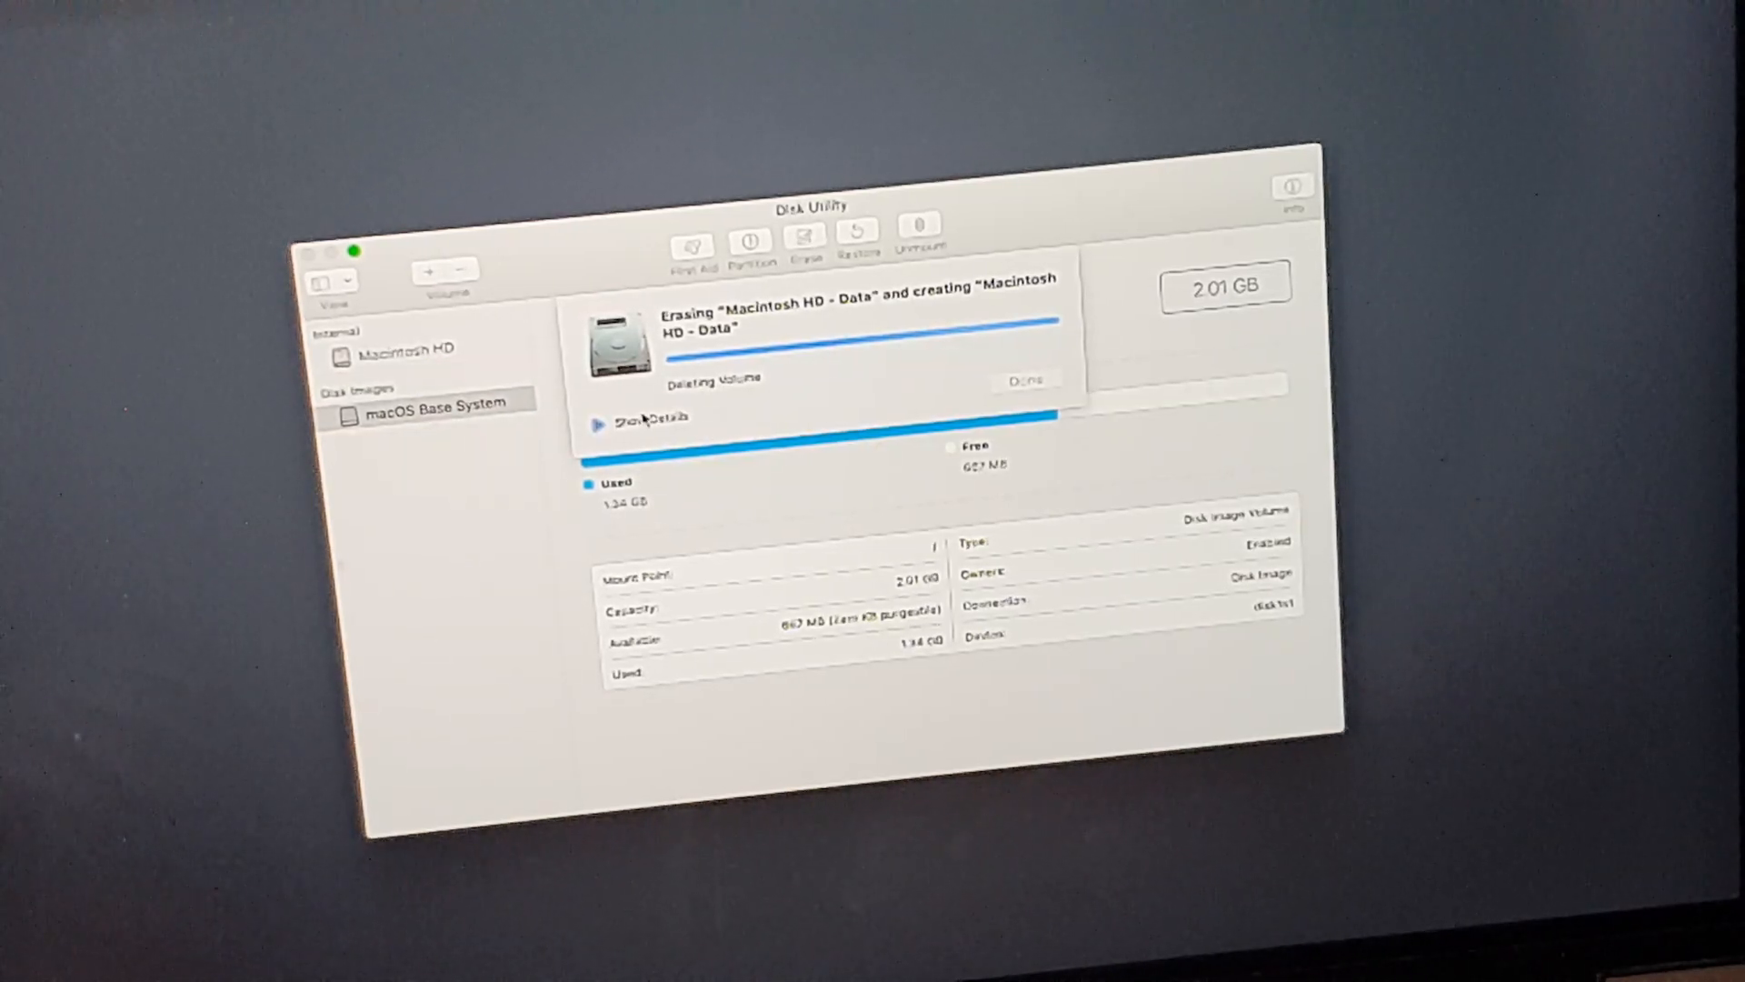
click(649, 417)
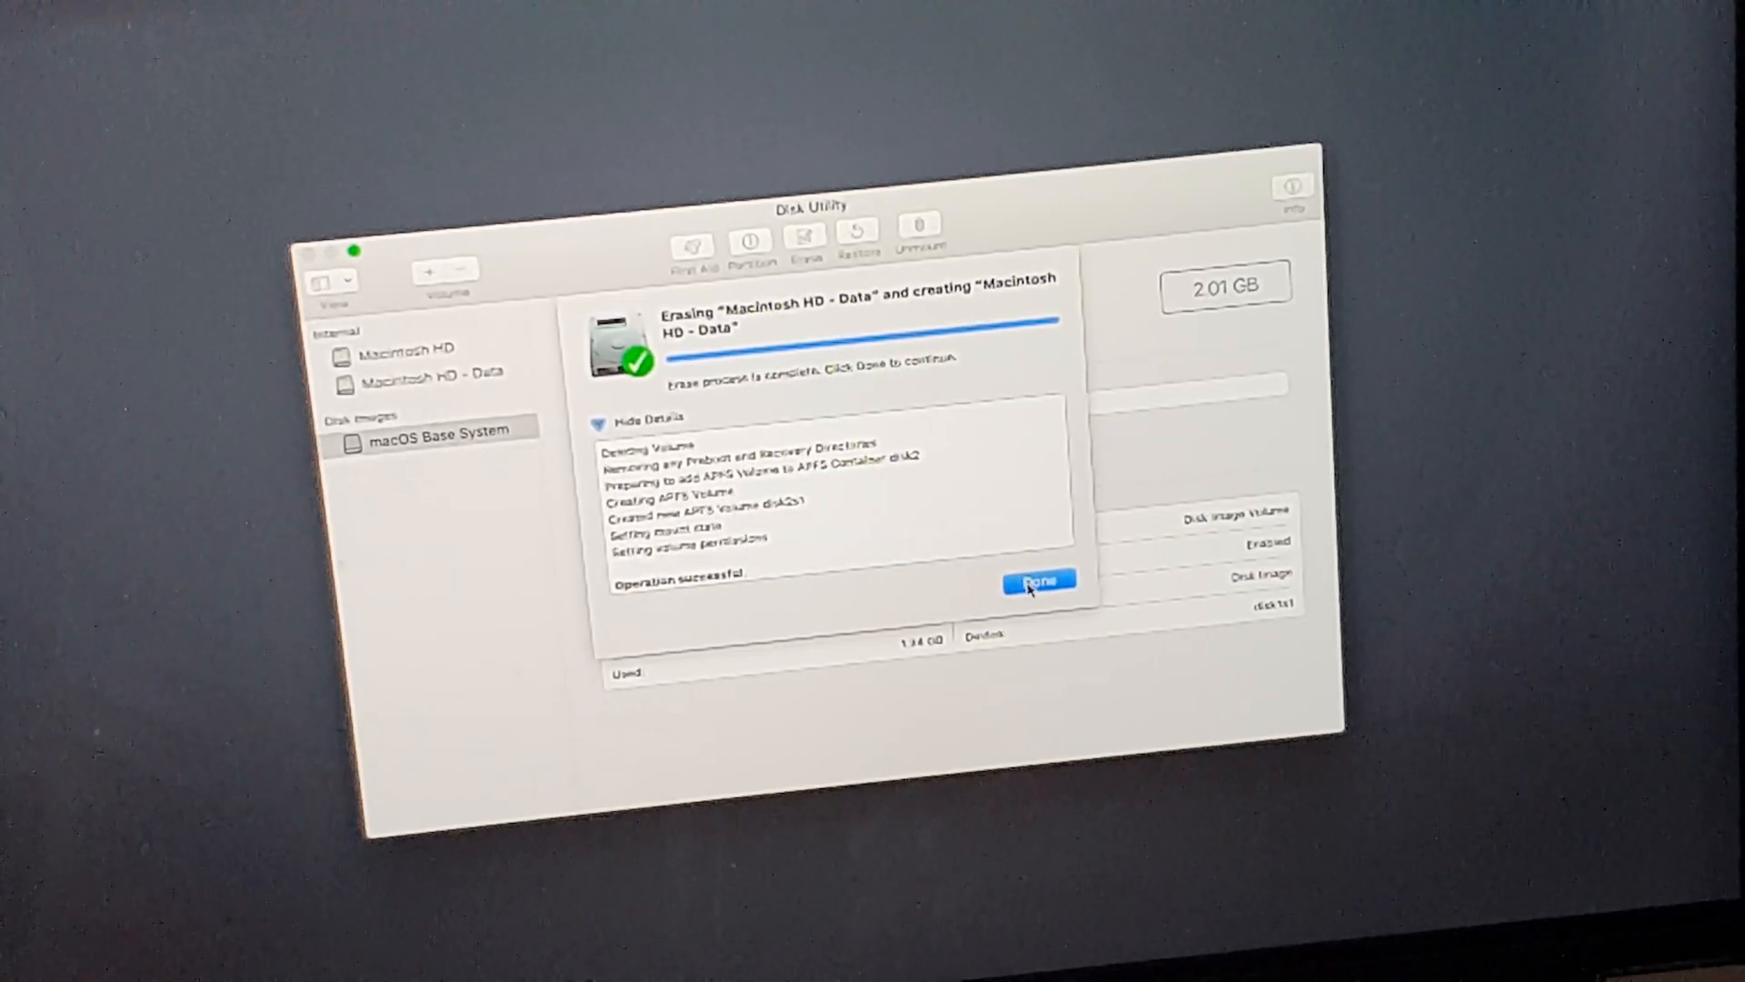
click(1037, 581)
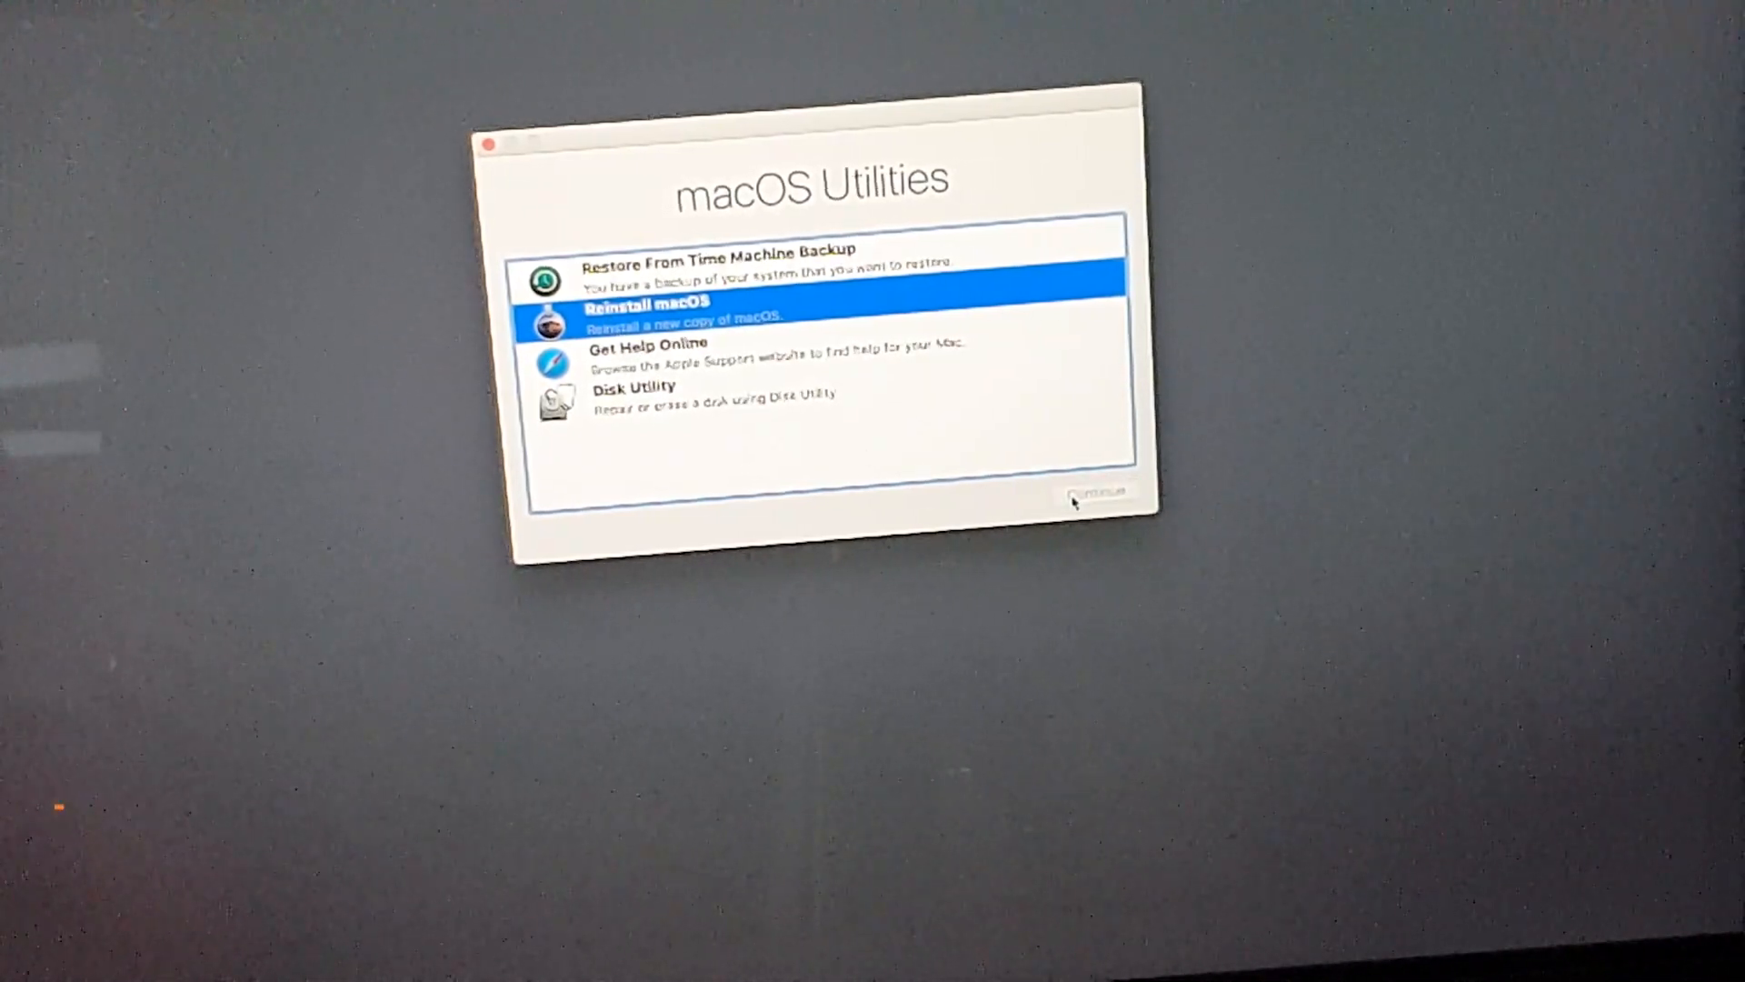
Step: Choose Reinstall macOS to launch the macOS Catalina installer
click(1095, 497)
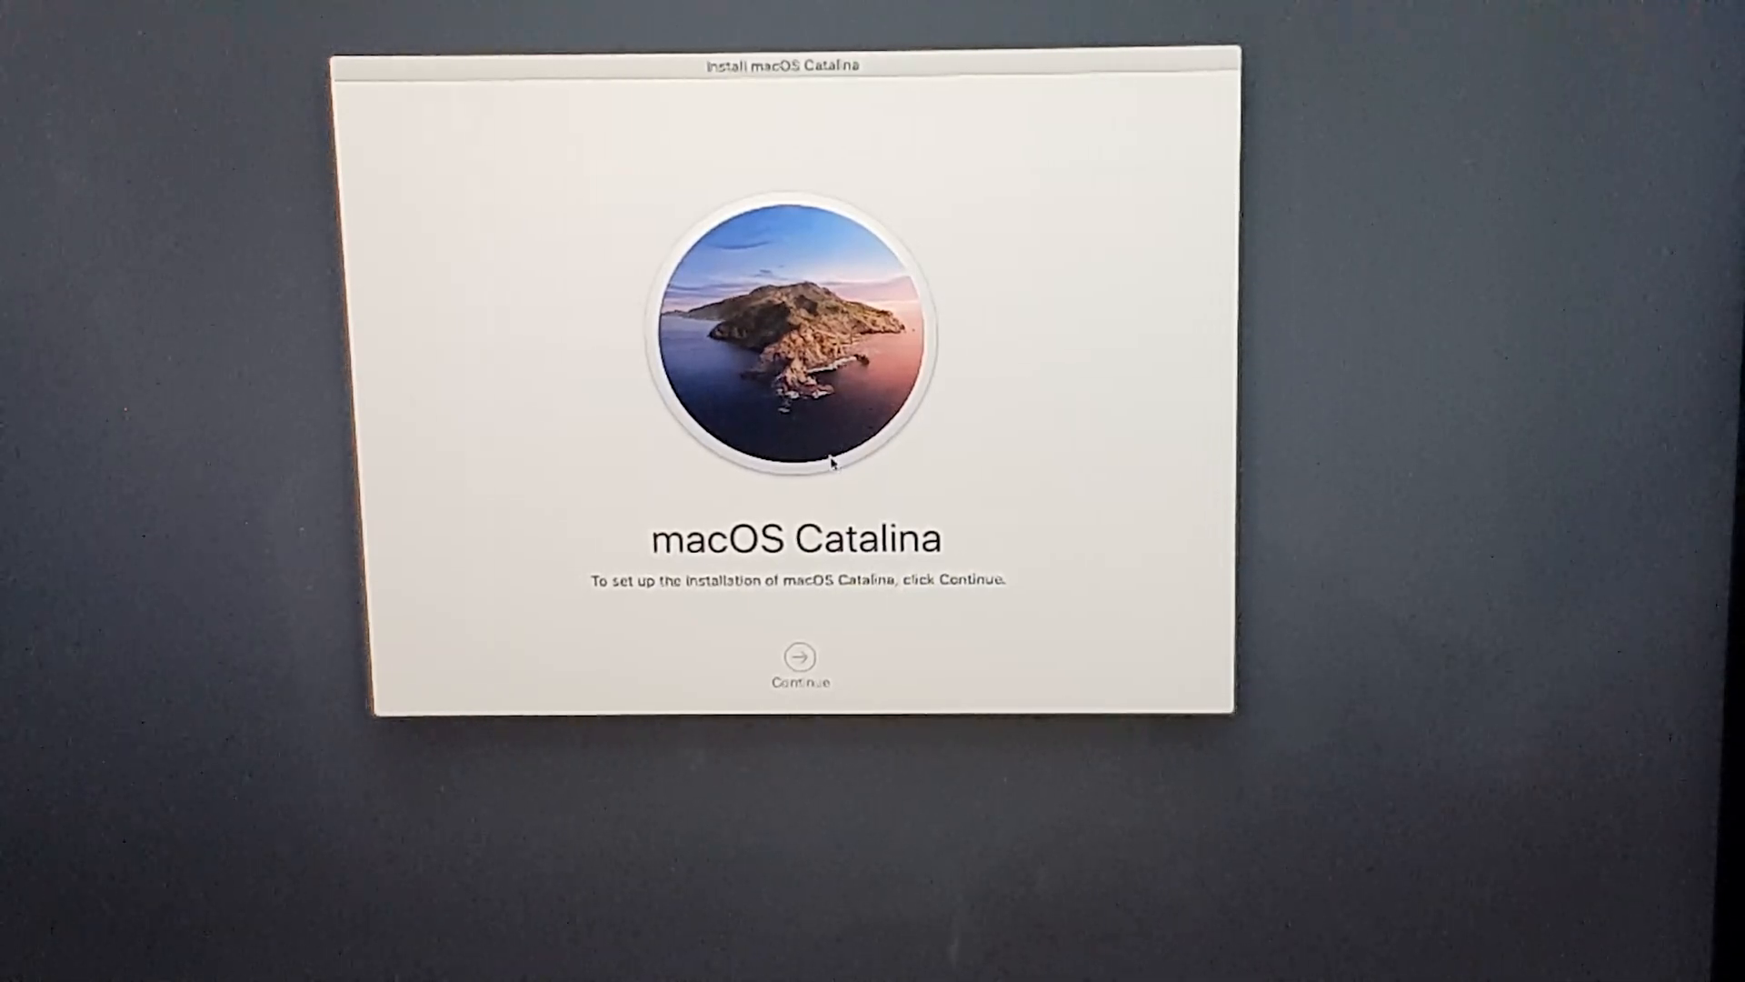
Step: Agree to the Catalina licence and install onto Macintosh HD - Data
click(797, 654)
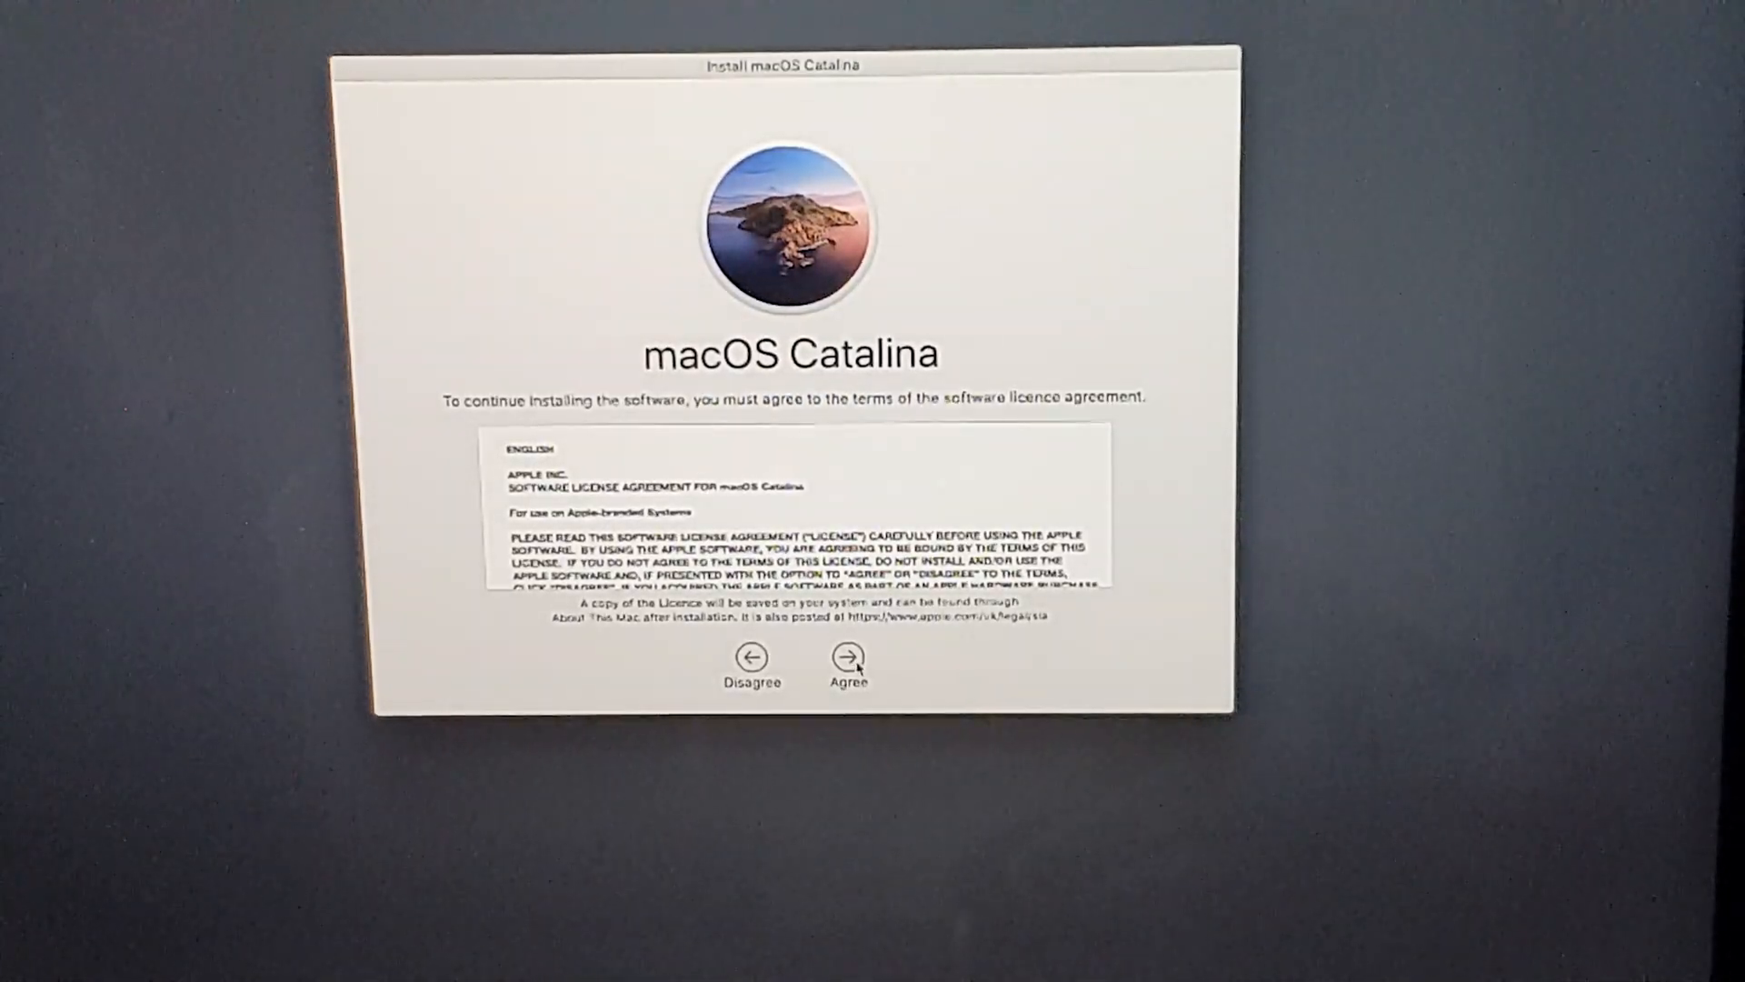
click(848, 668)
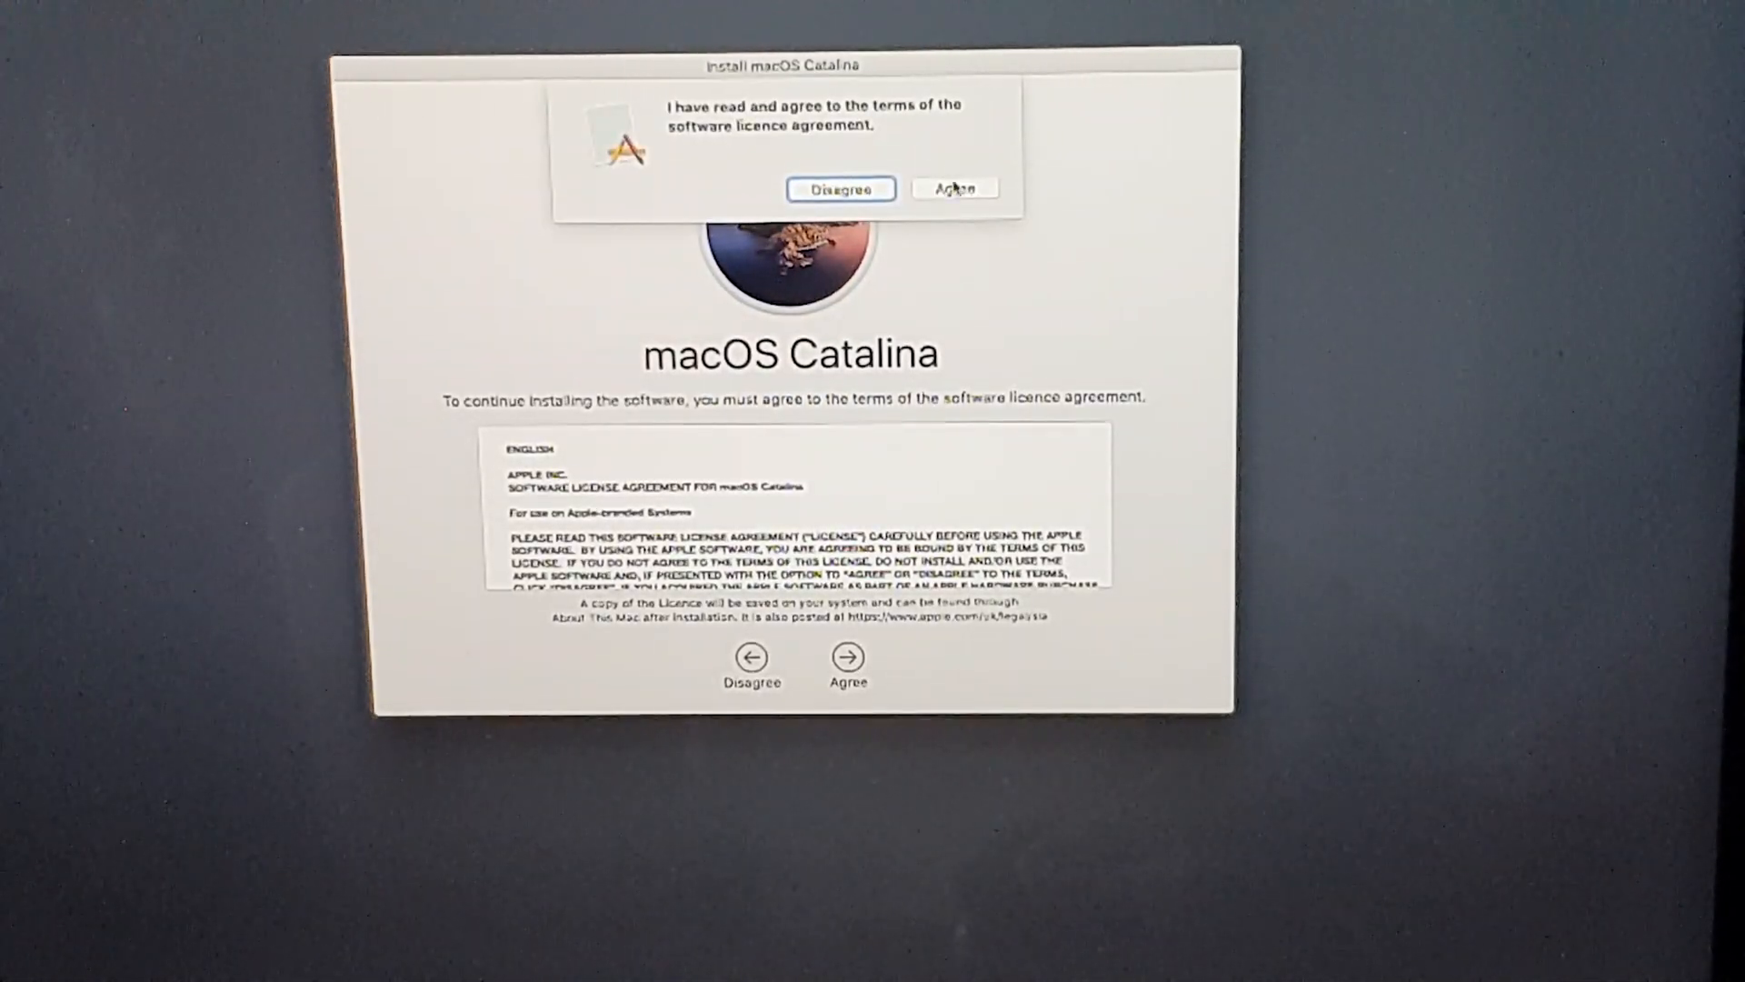
click(953, 188)
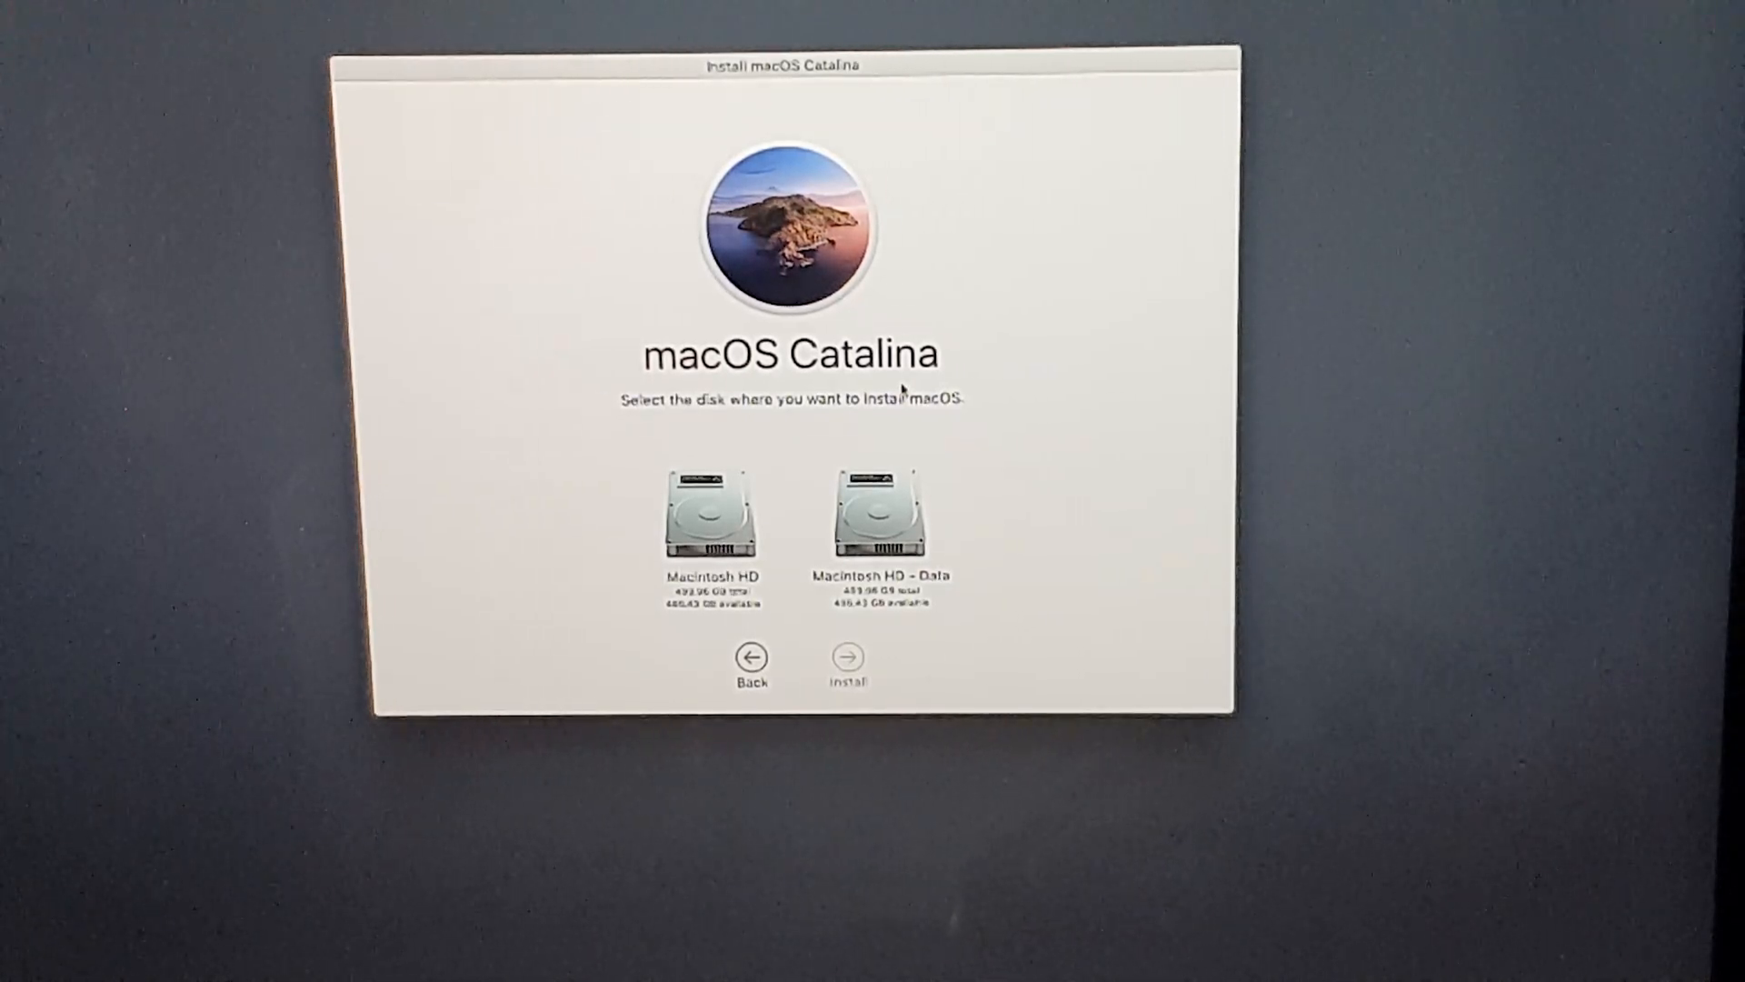
click(875, 515)
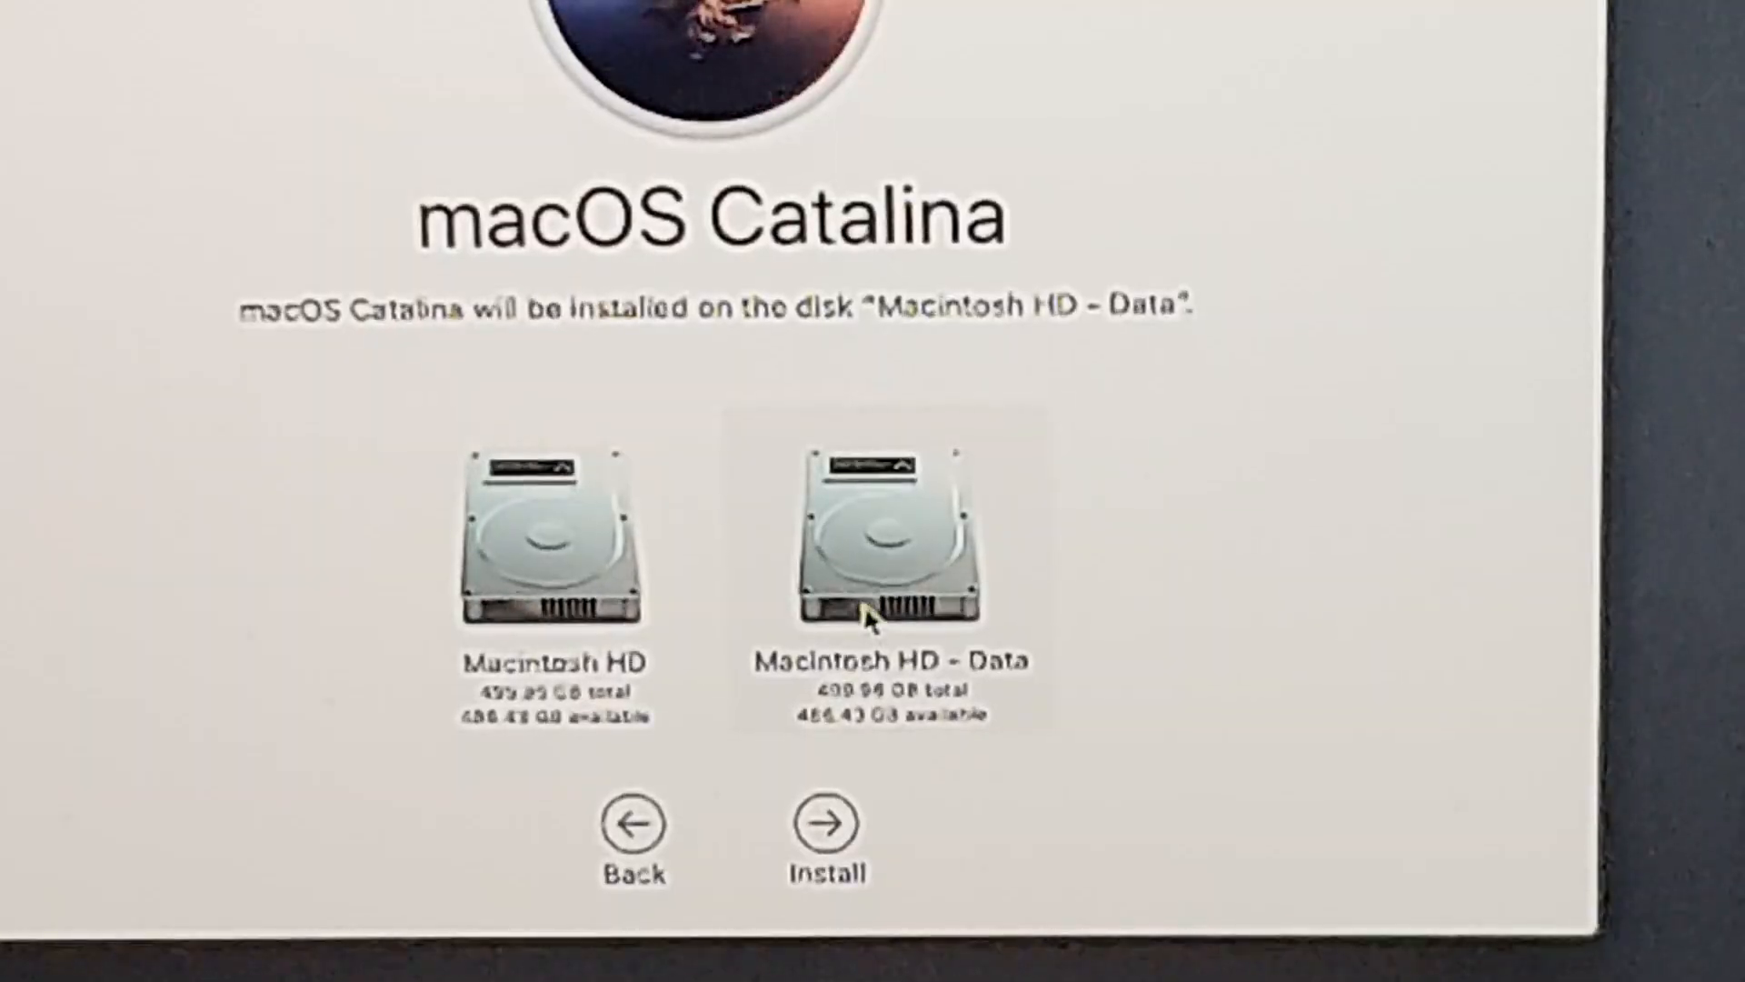
mouse_move(823, 826)
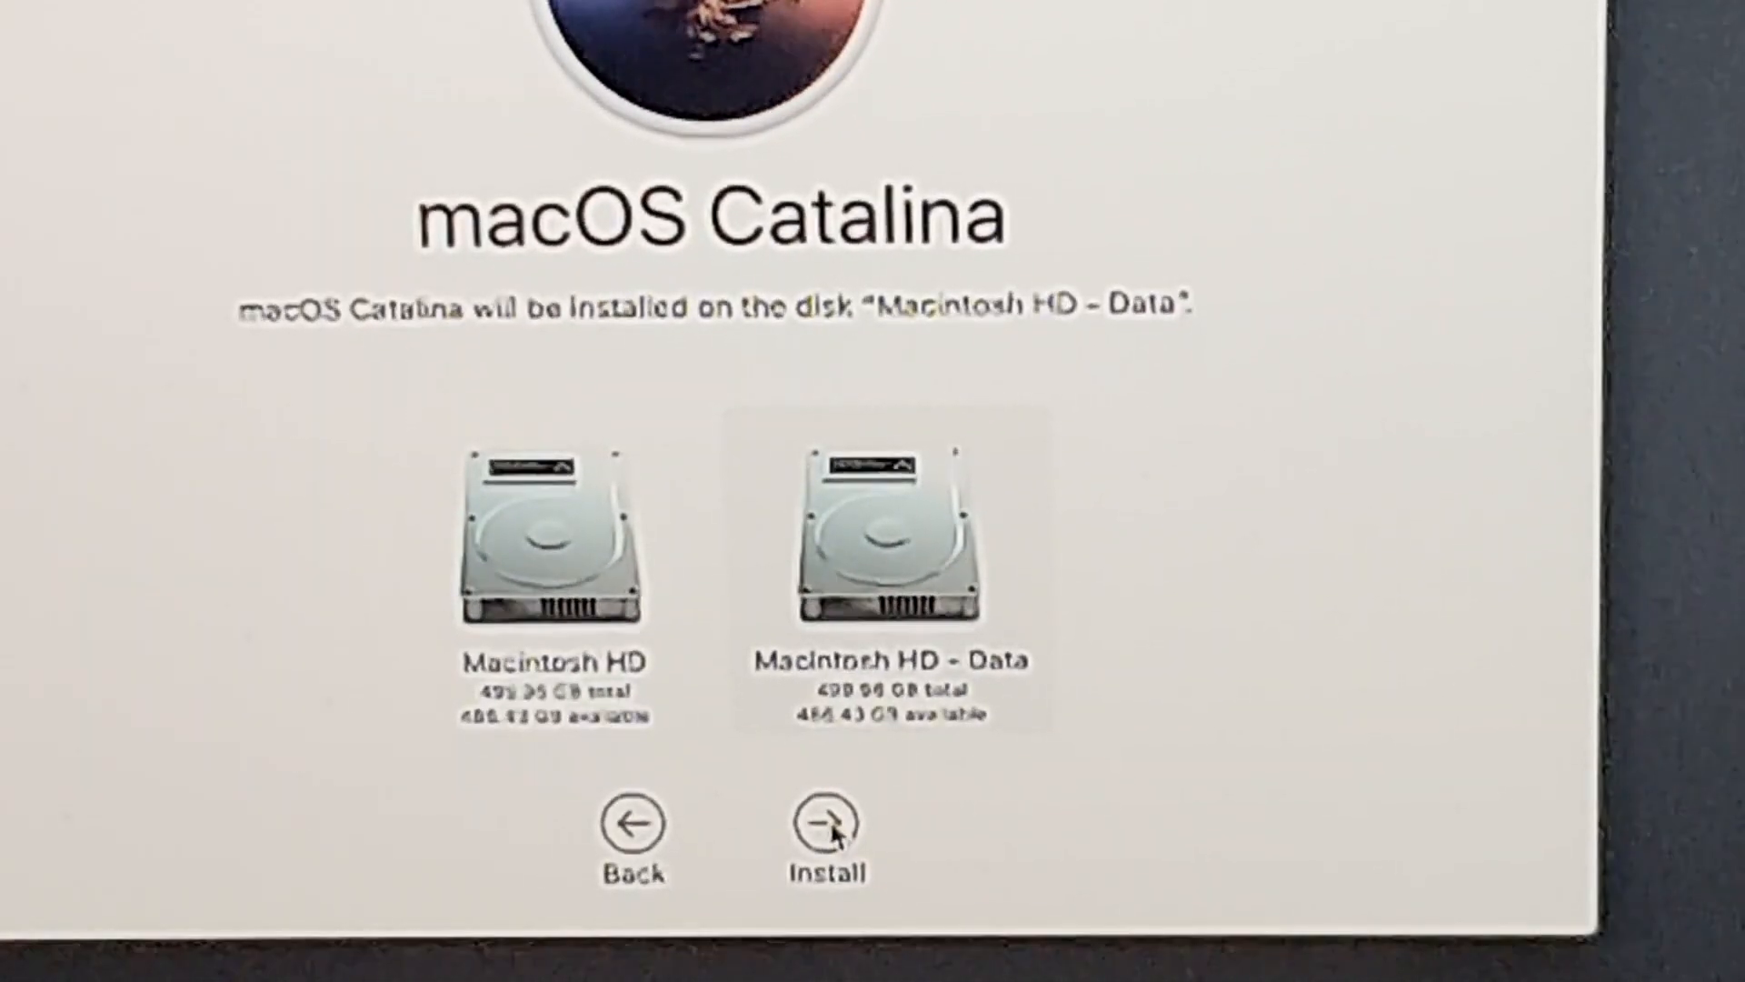
click(826, 823)
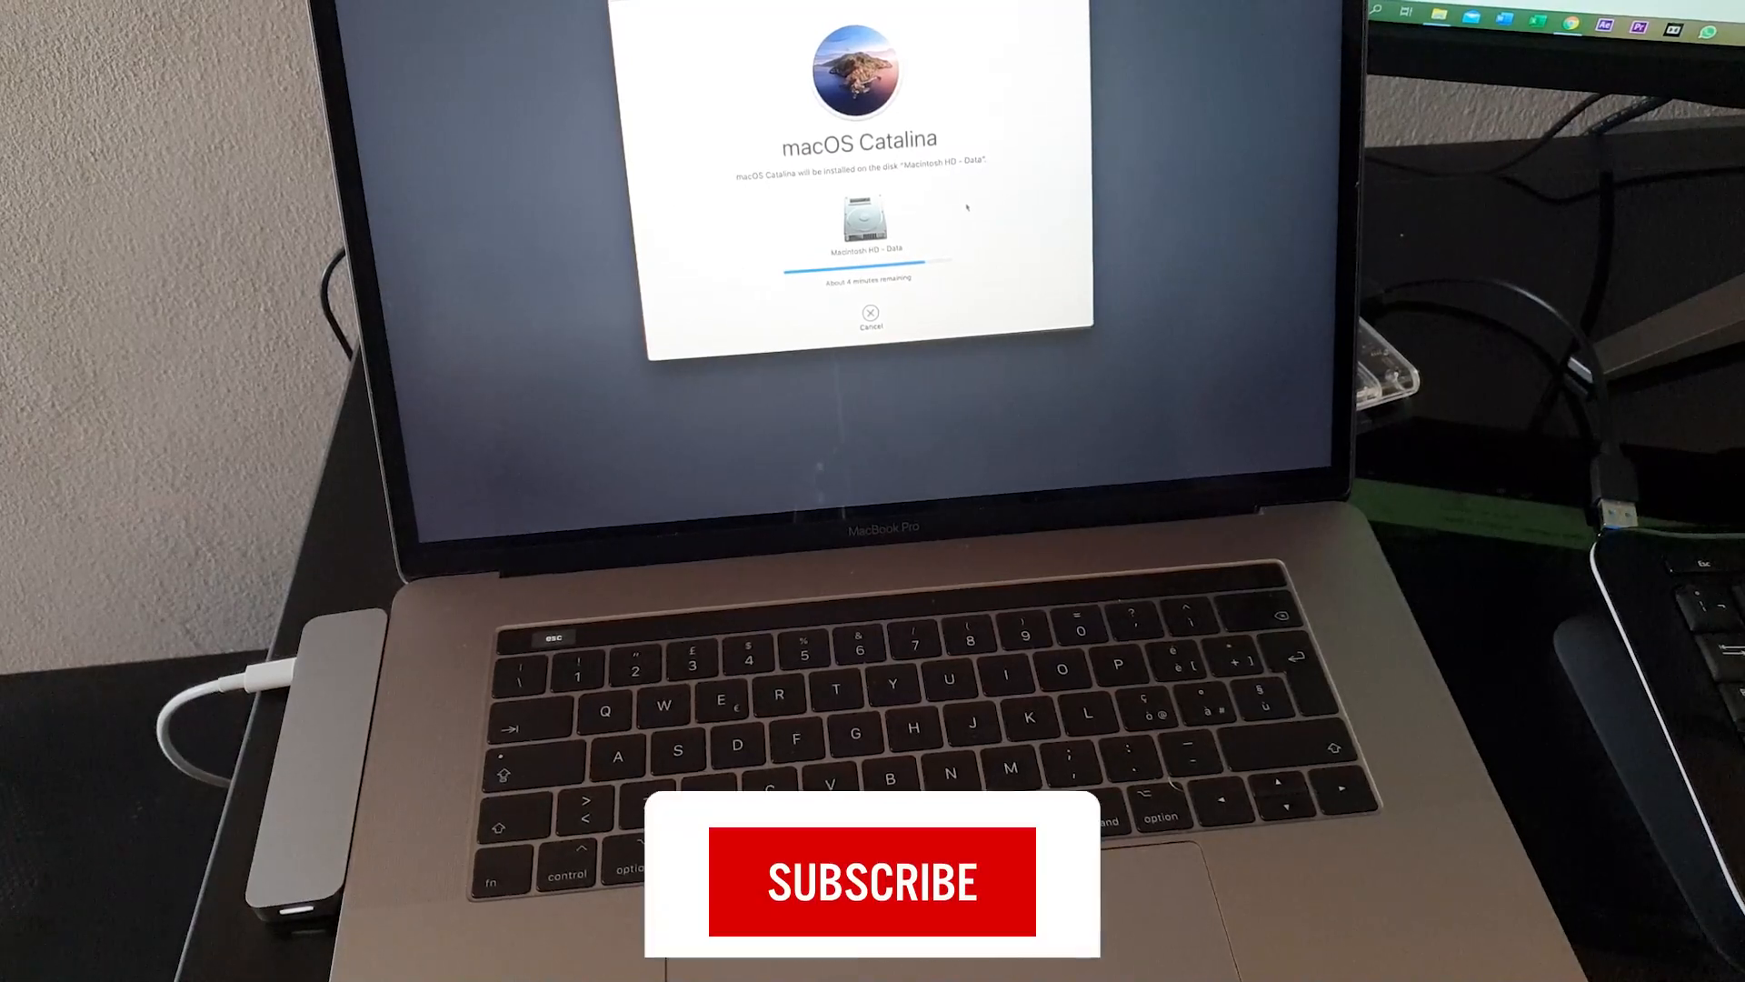
Step: Wait while Catalina installs onto Macintosh HD - Data, clicking once near the progress bar
click(872, 883)
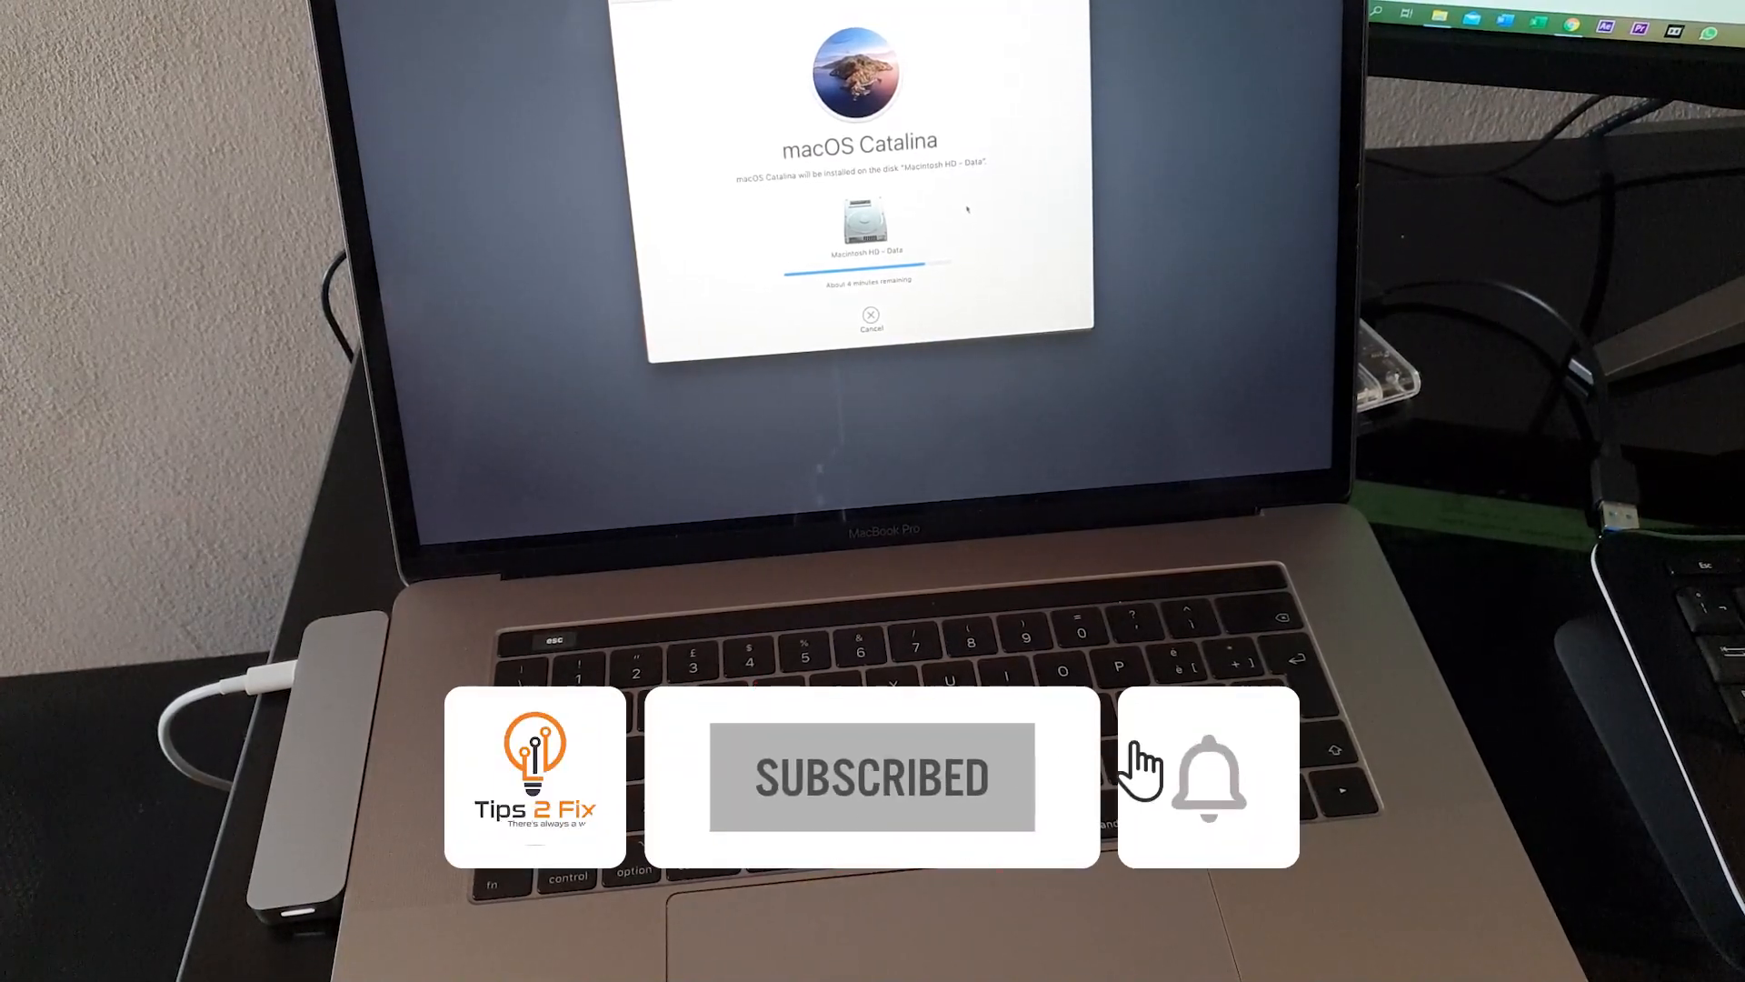